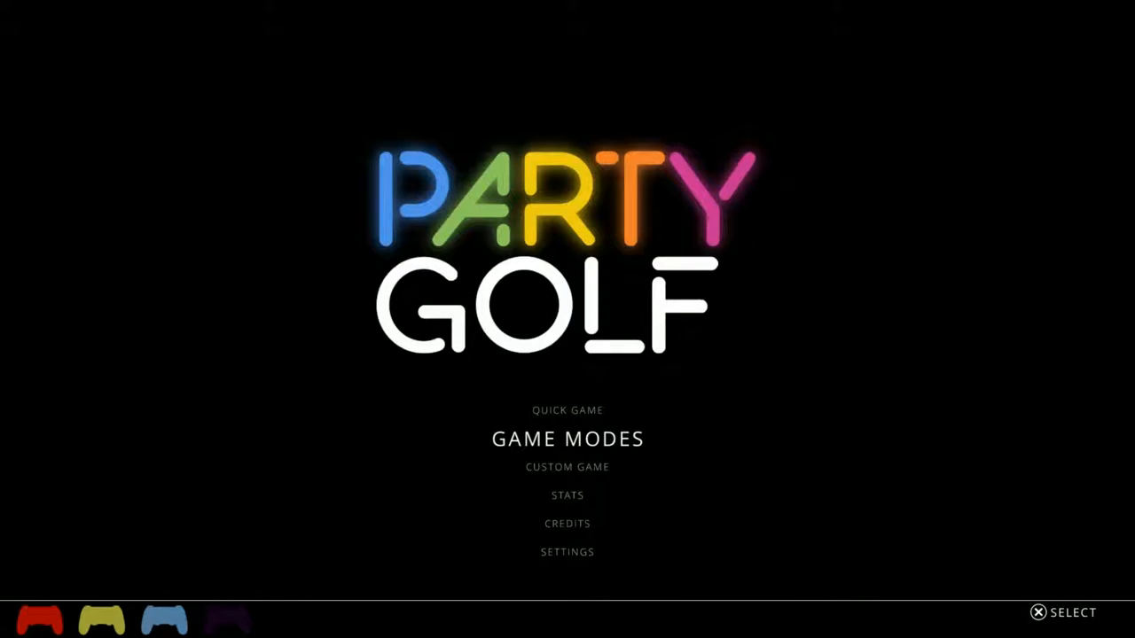
Play the four-player hole until red sinks its ball in one shot and the scoreboard shows
key(Up)
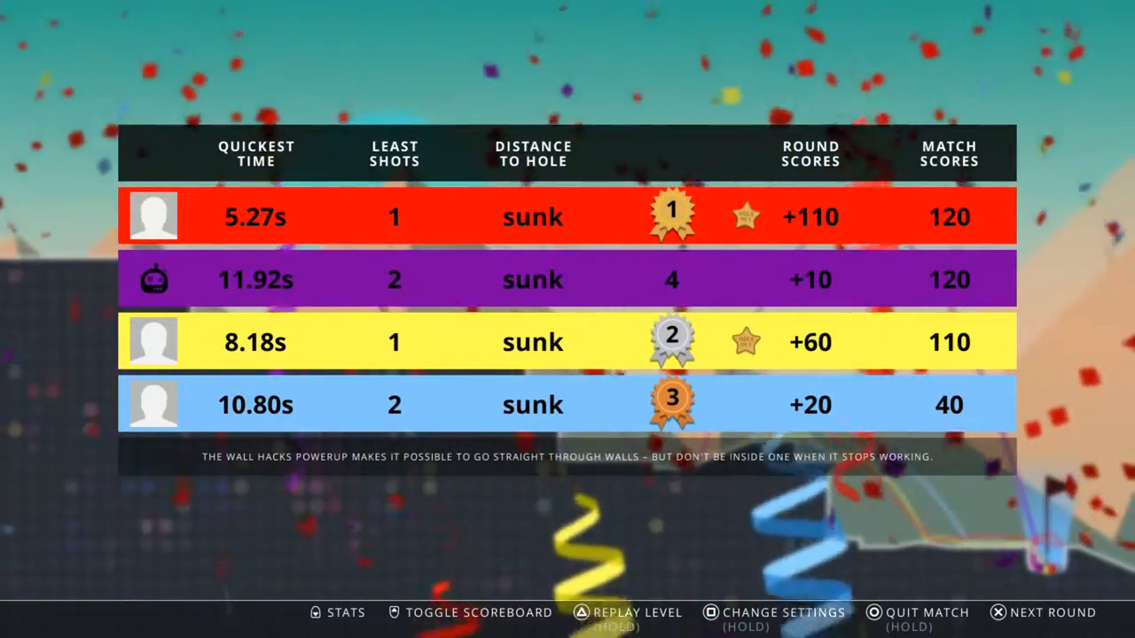
Quit the finished match from the scoreboard back to the main menu
click(1054, 613)
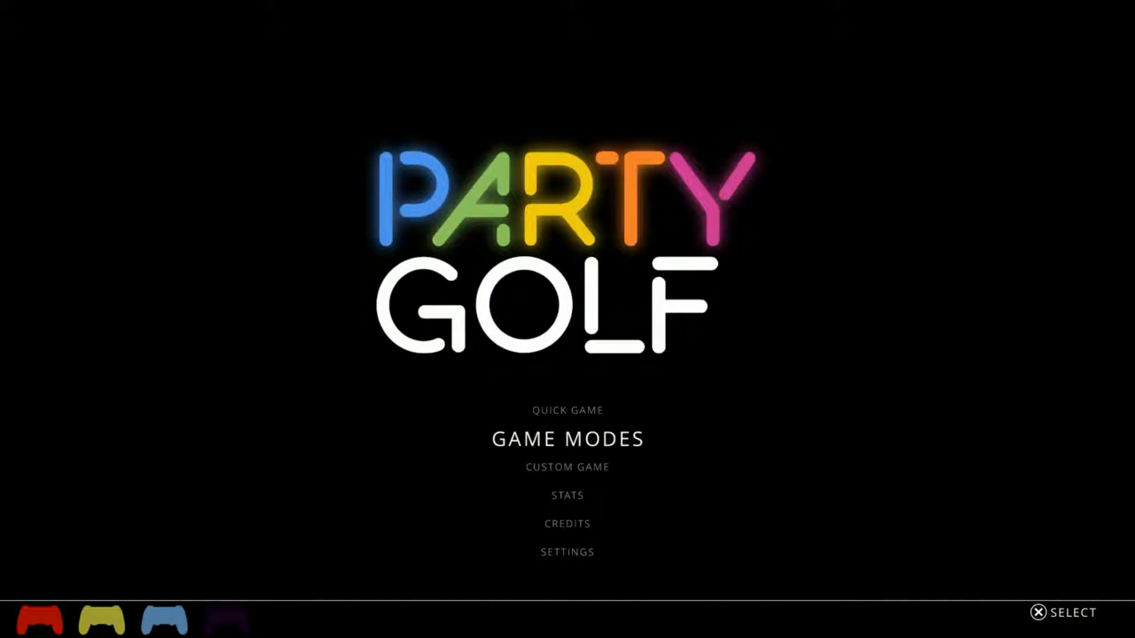
Open Custom Game to show Default quick settings: forcefield, one-minute limit, twitchy AI
click(568, 438)
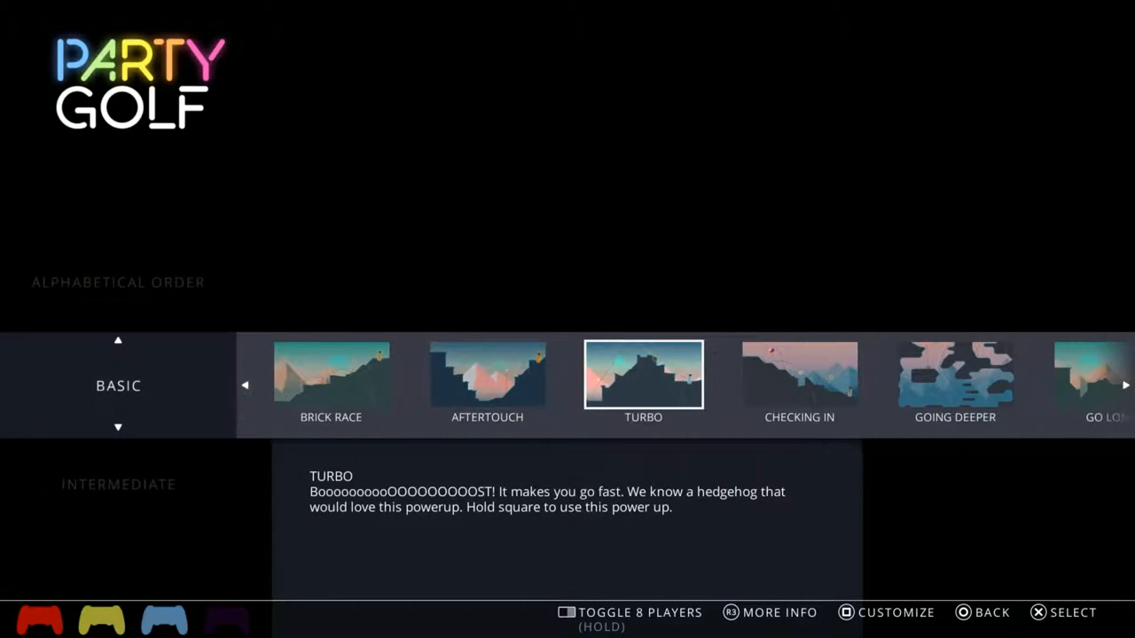
click(896, 612)
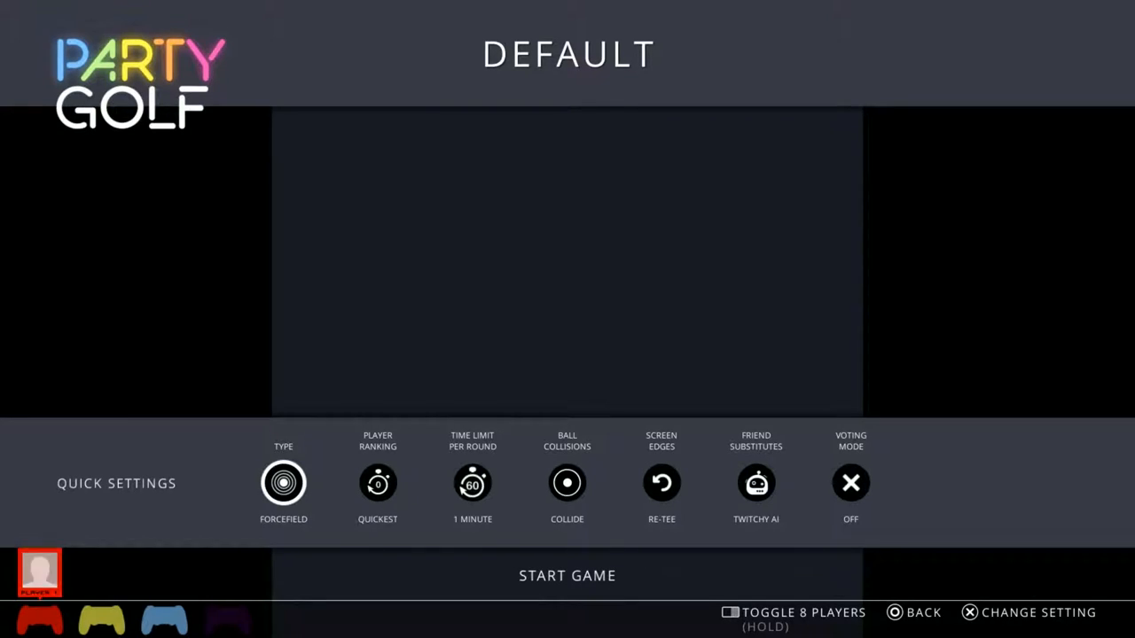
Cycle the Default game's Type quick setting from Forcefield to None
click(284, 484)
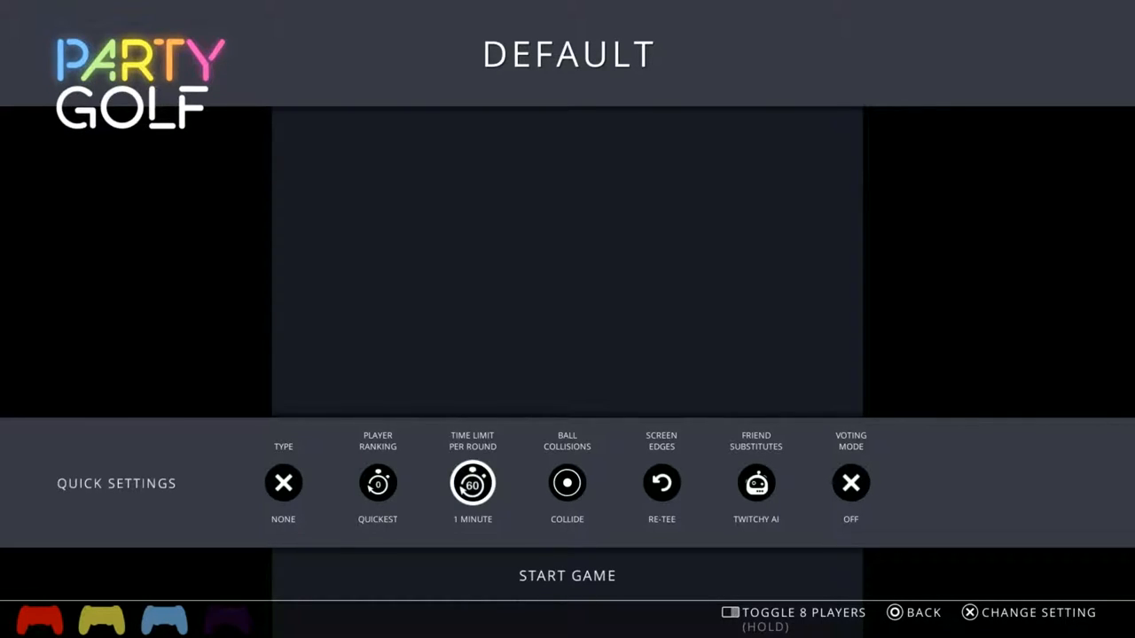
click(566, 483)
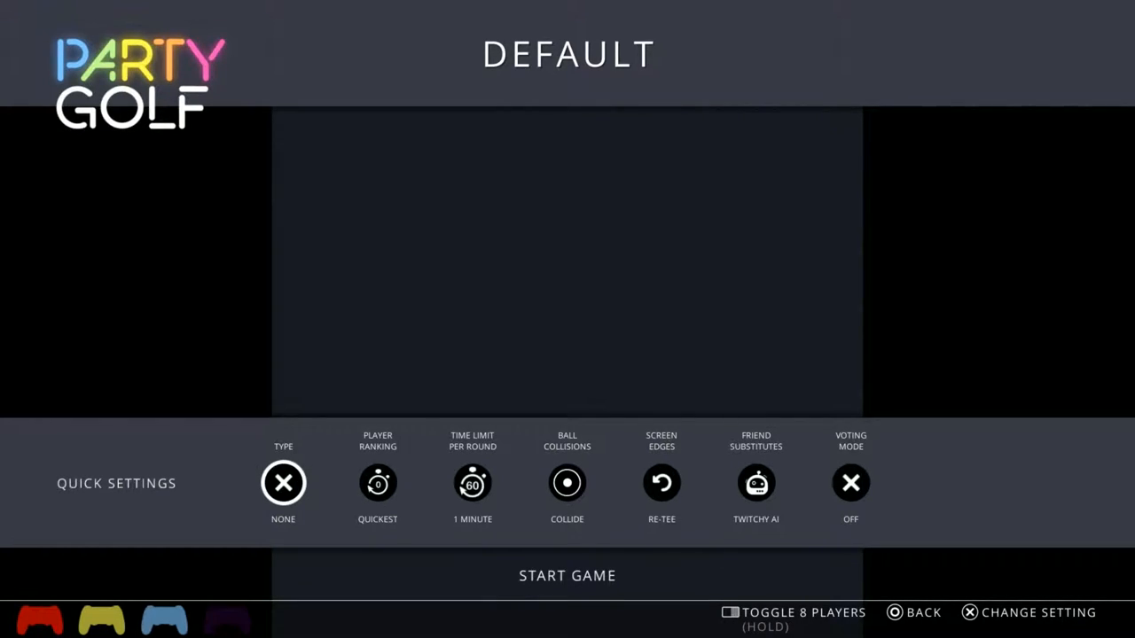
Play the Aftertouch Spin match to yellow's 510-point win, then end it to the main menu
click(283, 483)
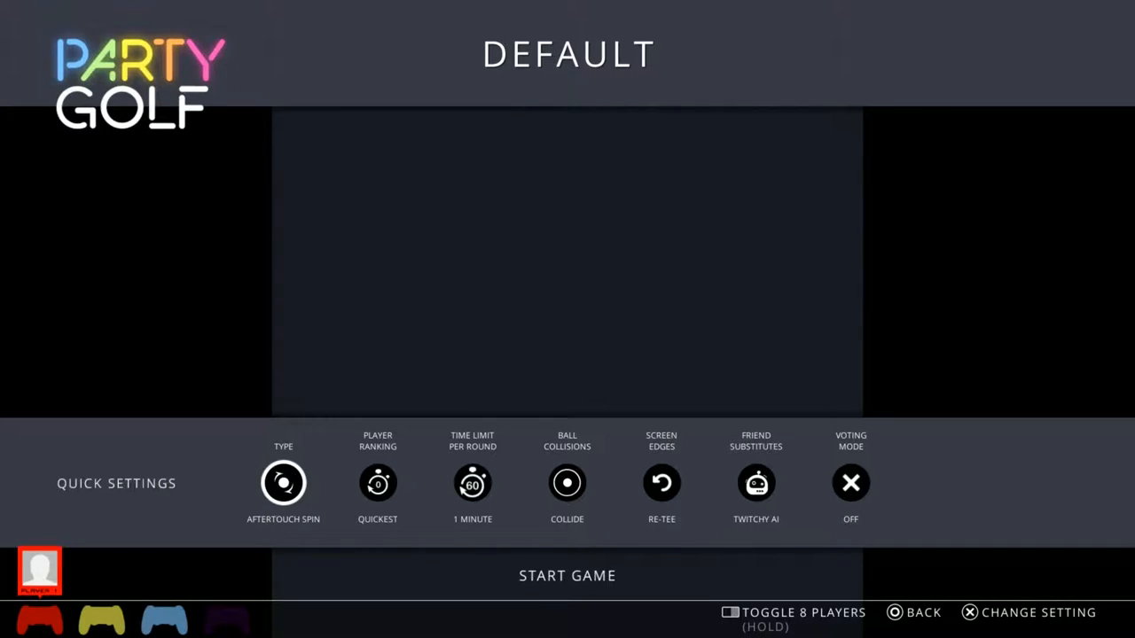
click(283, 483)
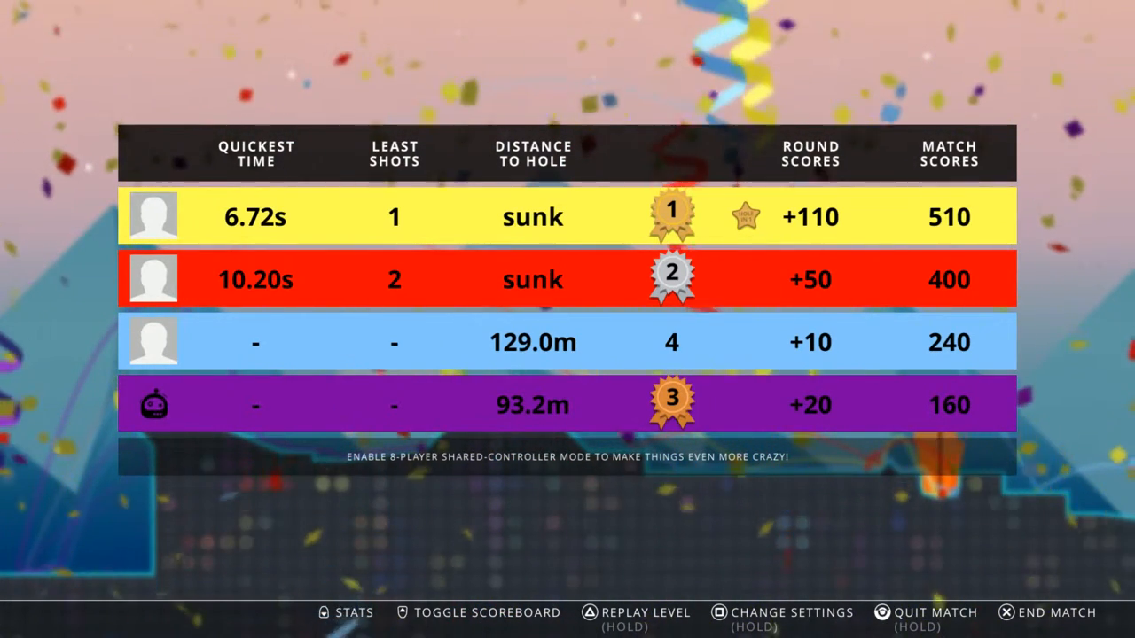
click(1056, 613)
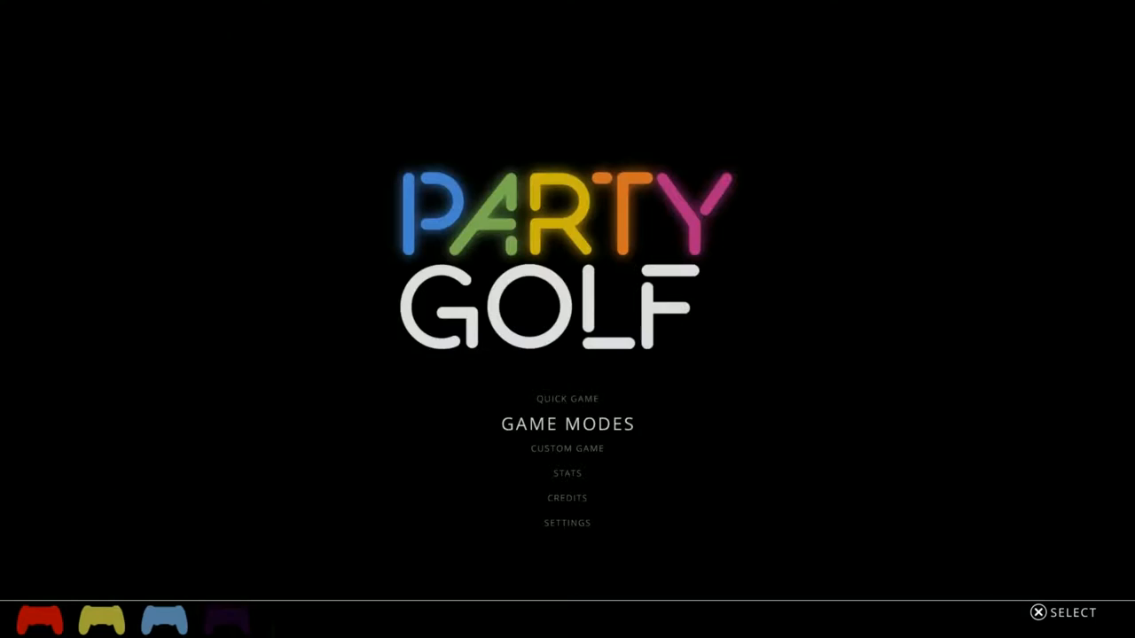
Open the custom game settings and browse Scoring, Tees and Holes and Powerups to Screen Edges
key(down)
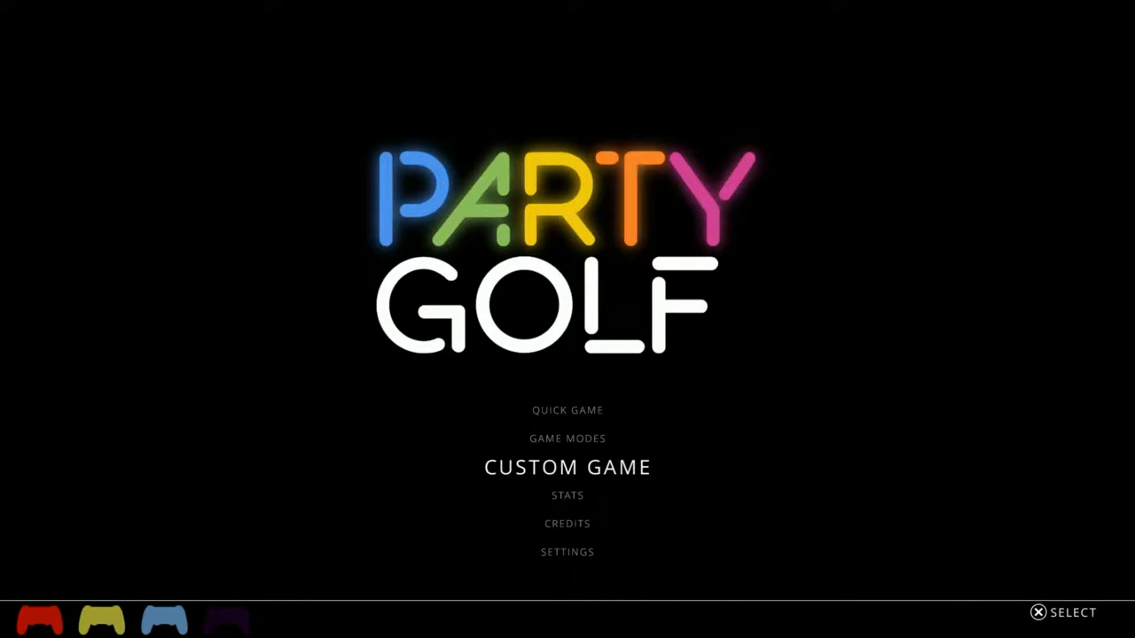
click(567, 467)
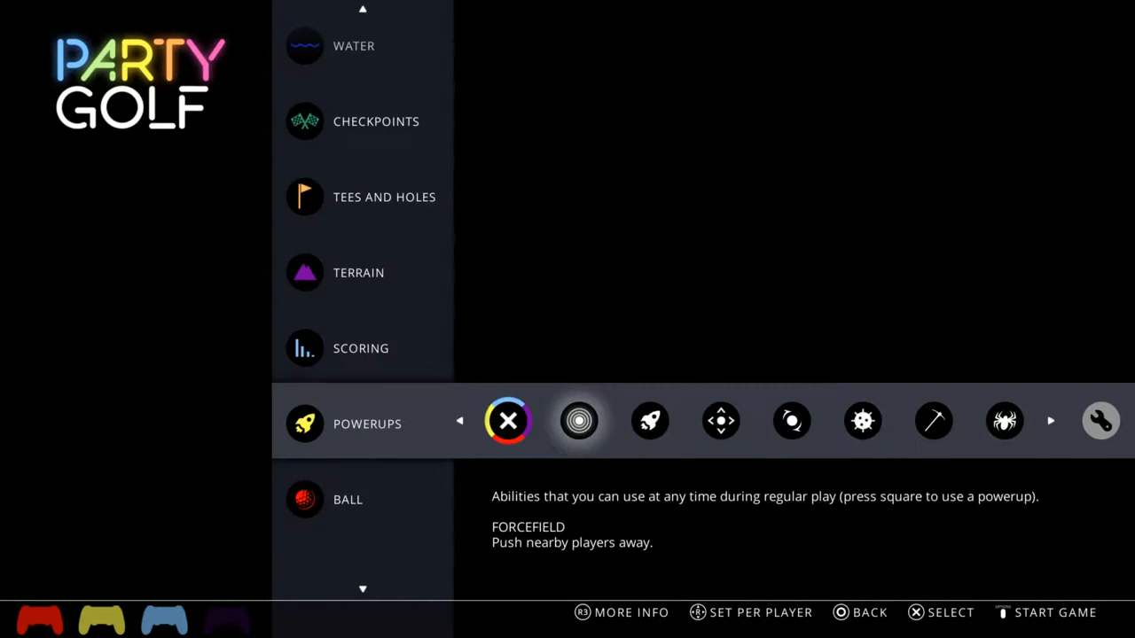
click(508, 420)
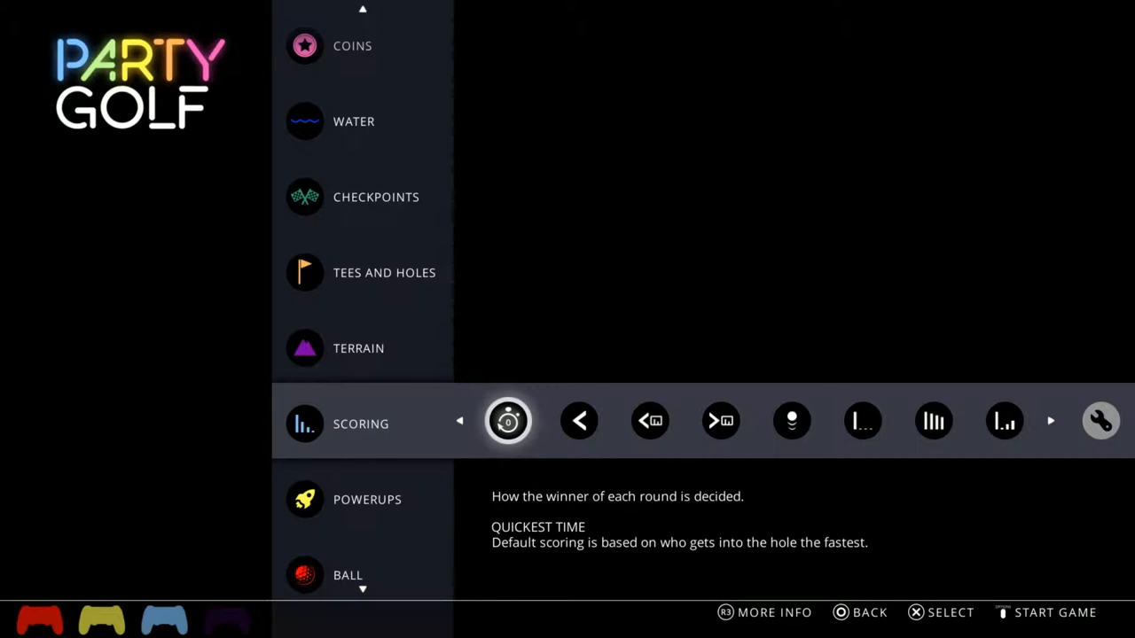
click(792, 421)
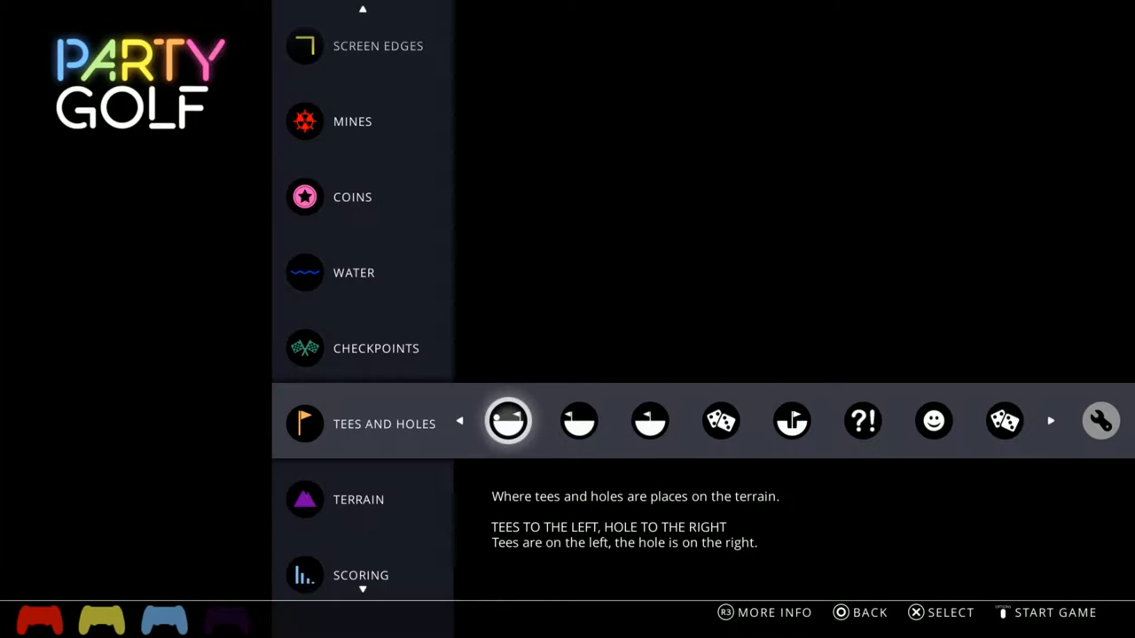
scroll(down, 3)
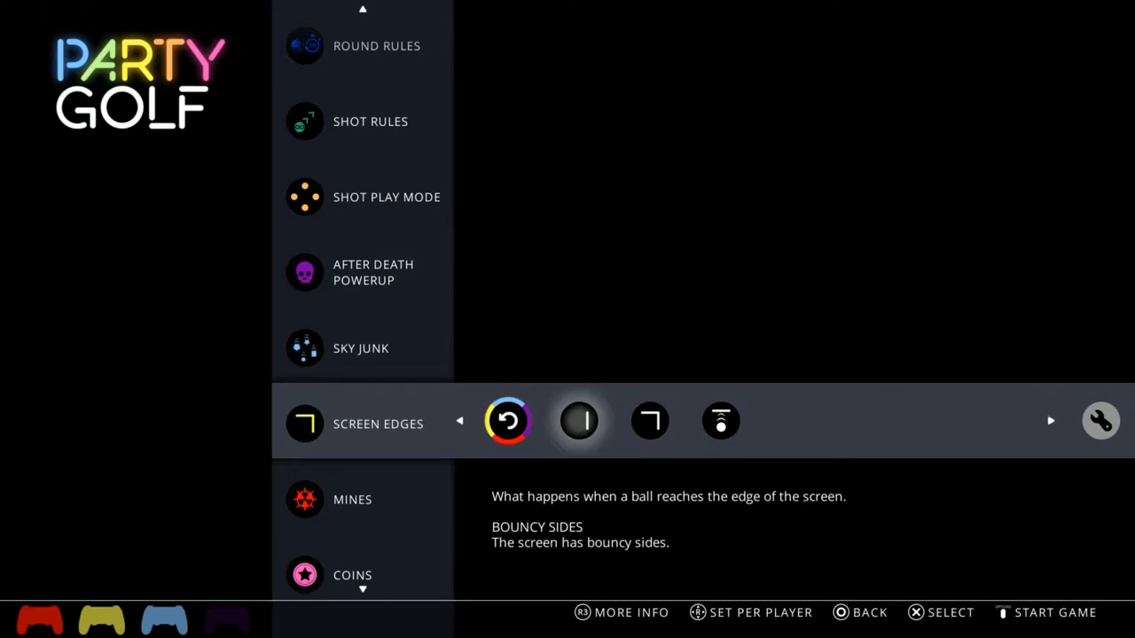
Assign Bouncy Edges as the yellow player's screen edge behaviour
click(1051, 420)
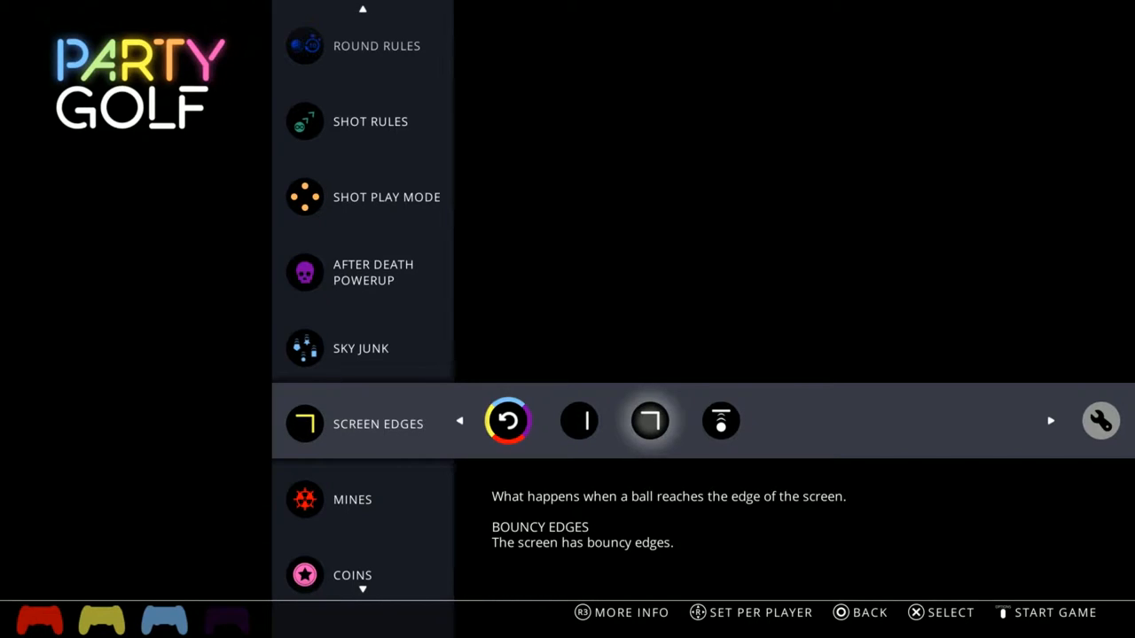
click(650, 420)
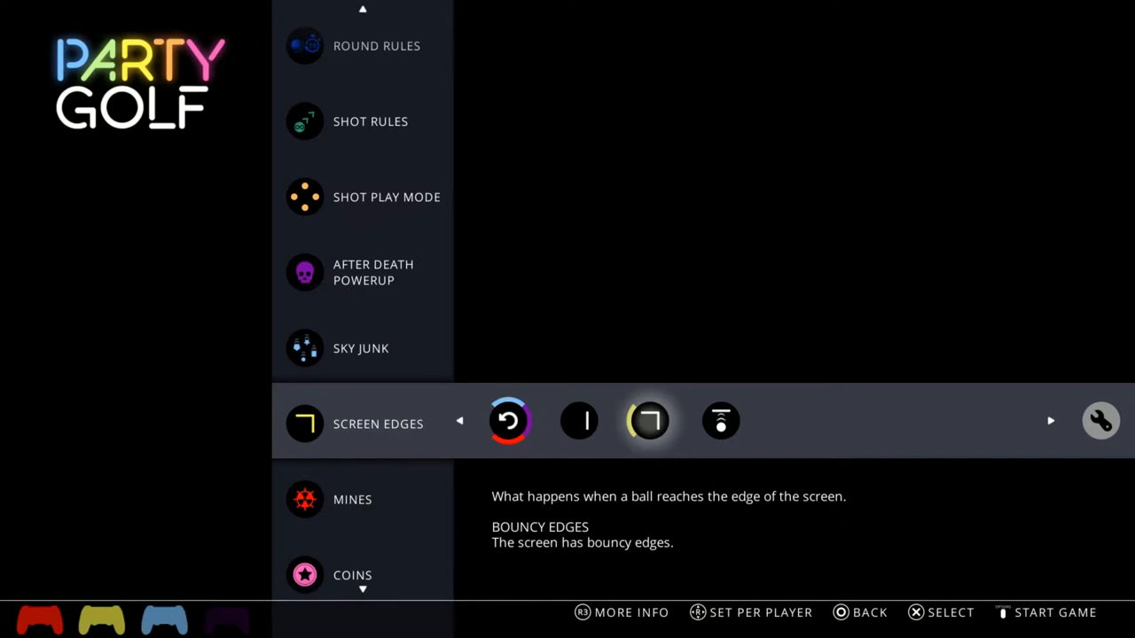
scroll(up, 3)
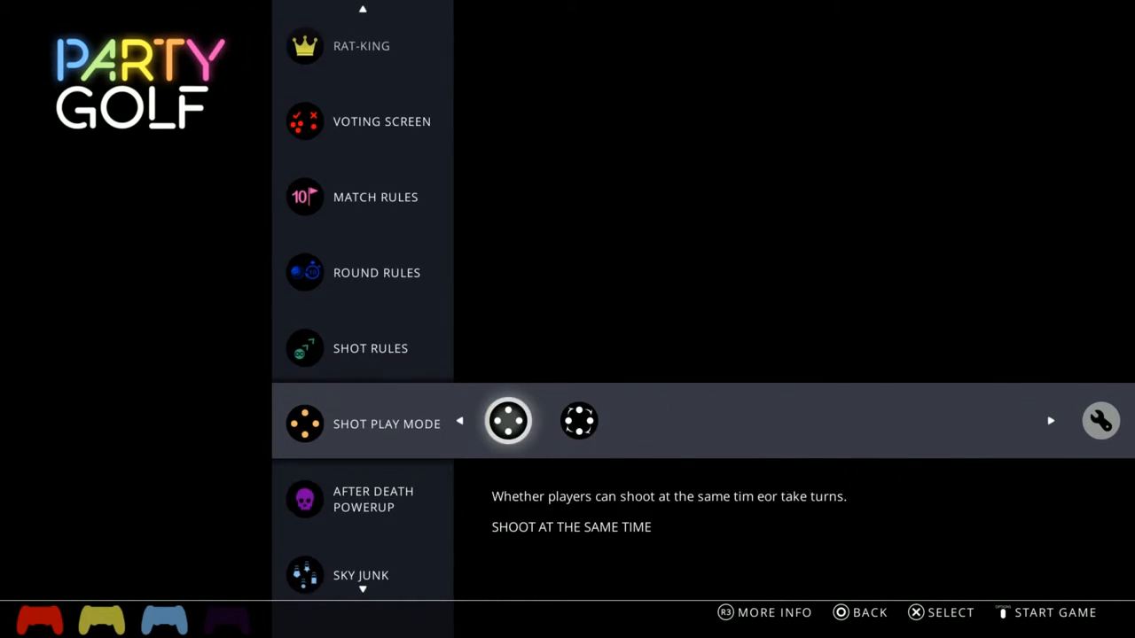
Browse past Shot Play Mode and Environment to Aiming and AI Opponents (no AI)
scroll(down, 3)
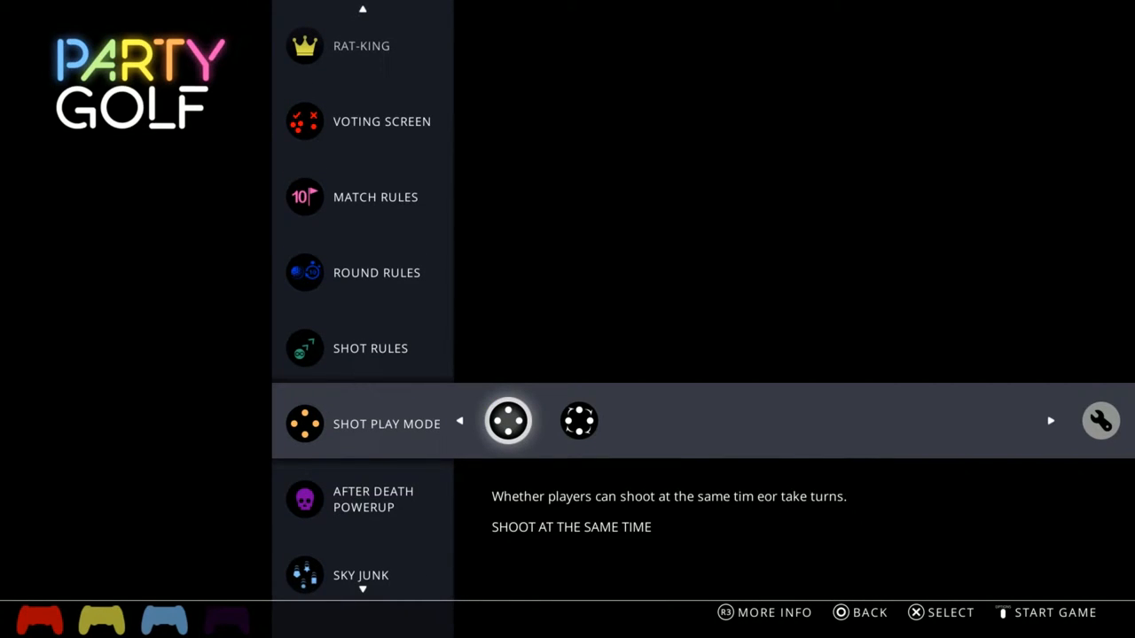
click(1051, 421)
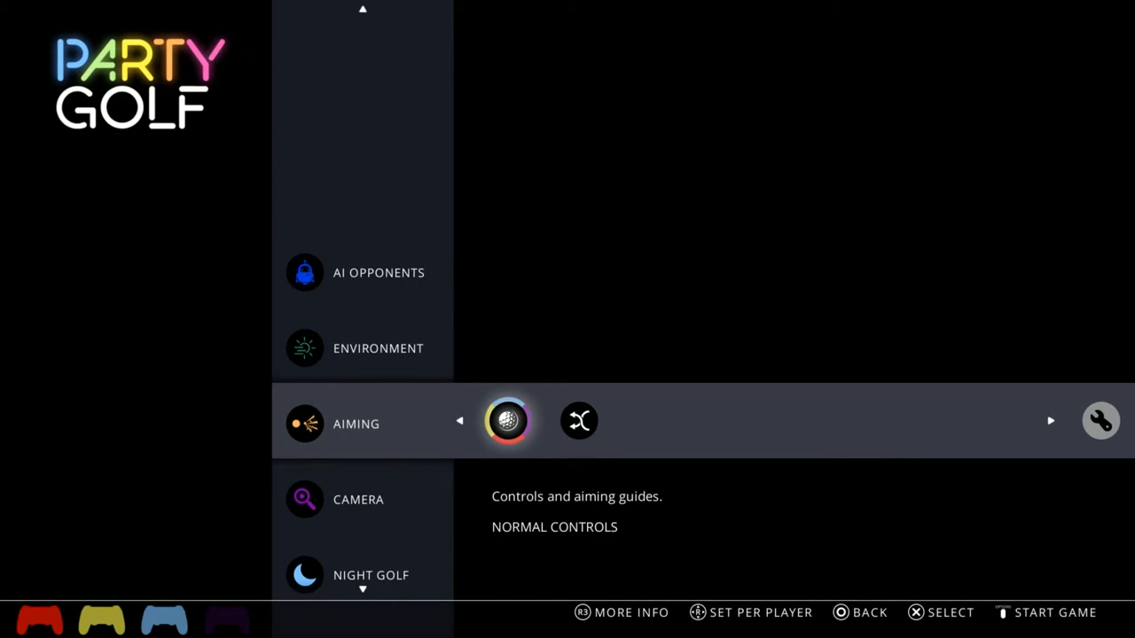
key(Up)
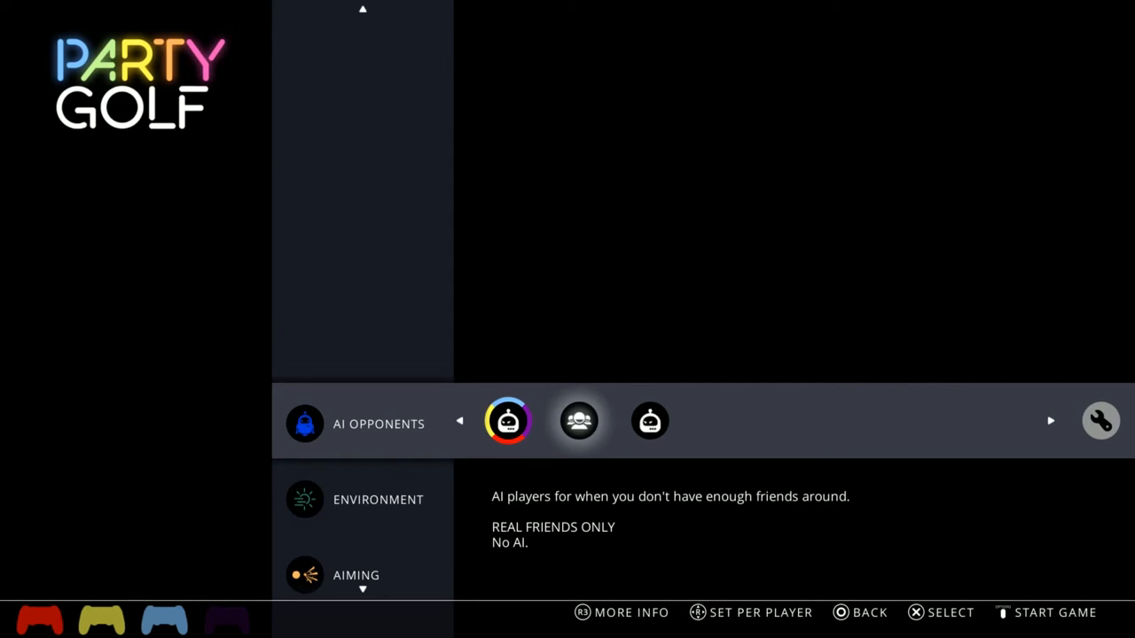
Return to the preset game modes and scroll the Basic presets right to Keep On Rolling
click(1051, 421)
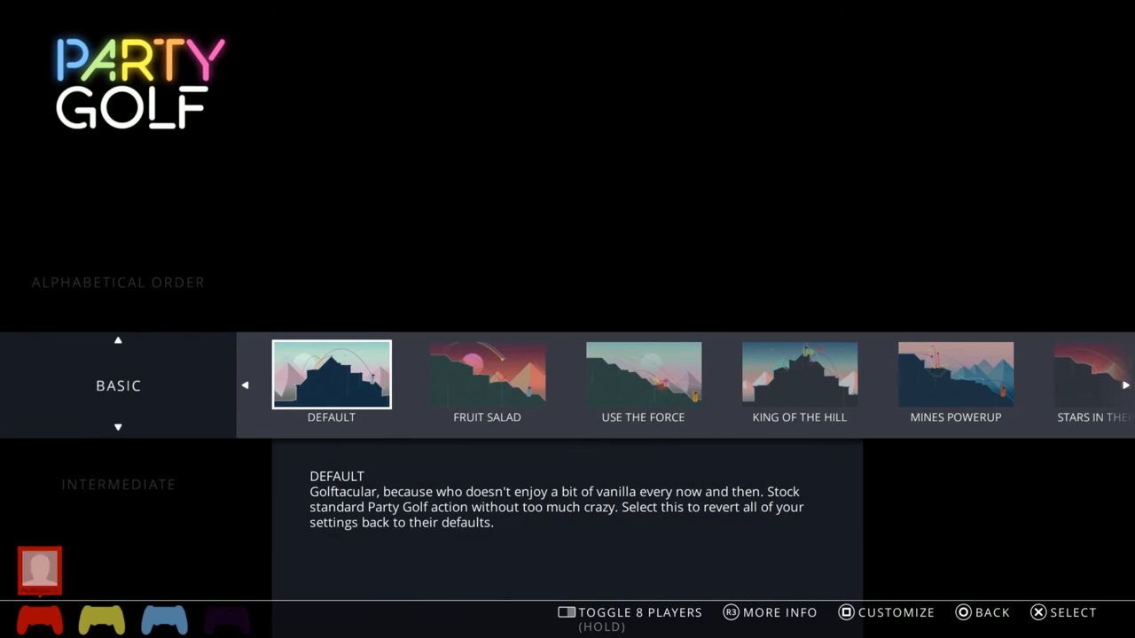
scroll(right, 3)
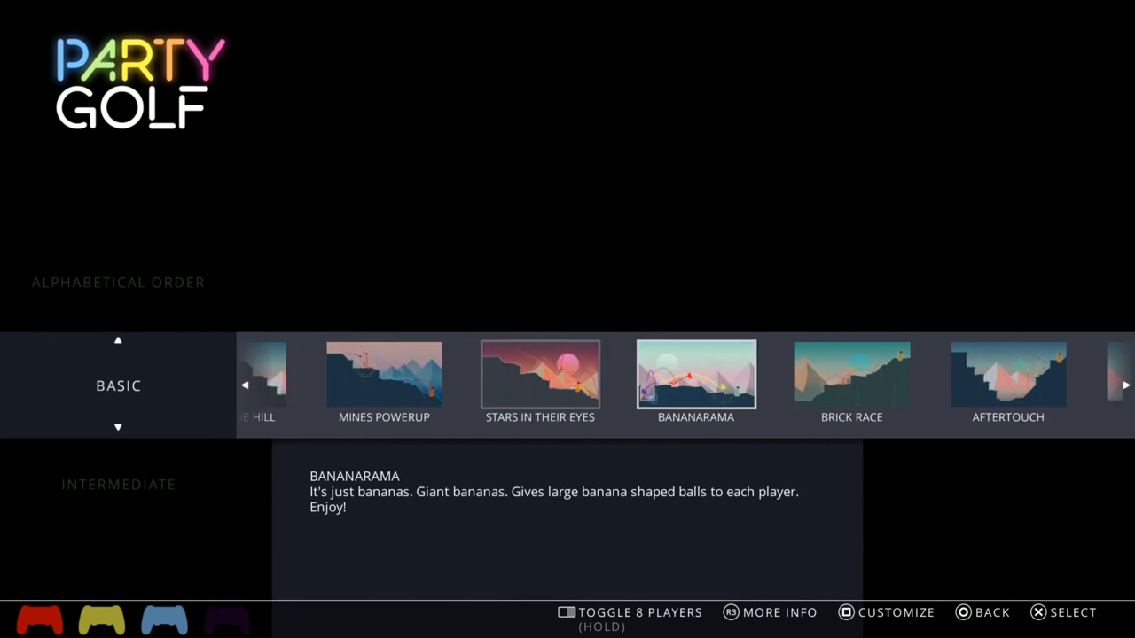
scroll(right, 3)
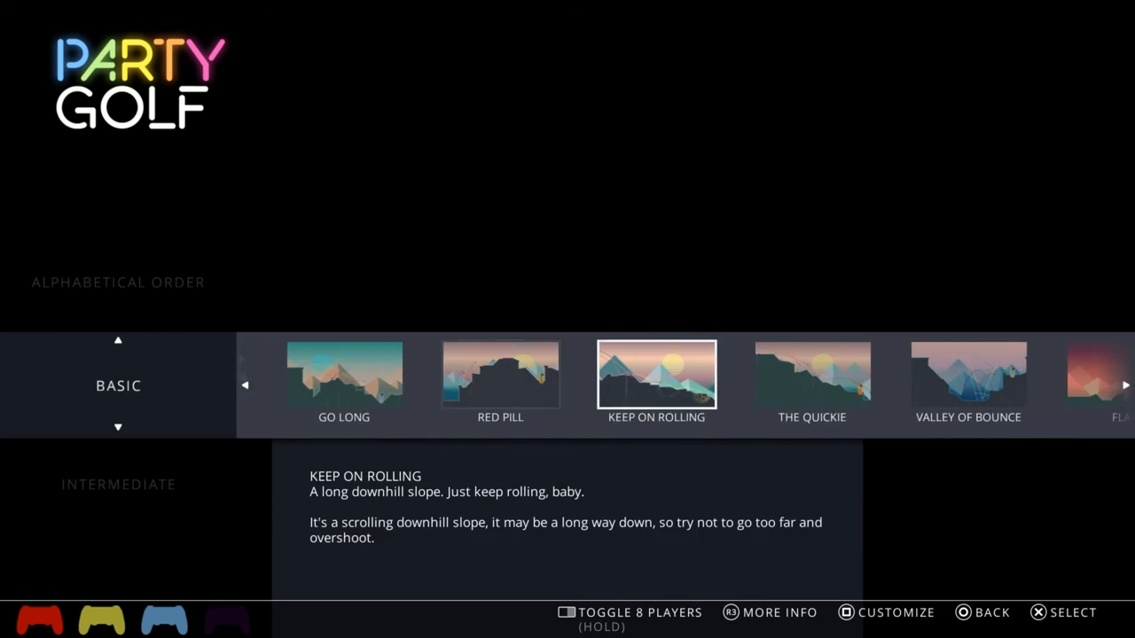